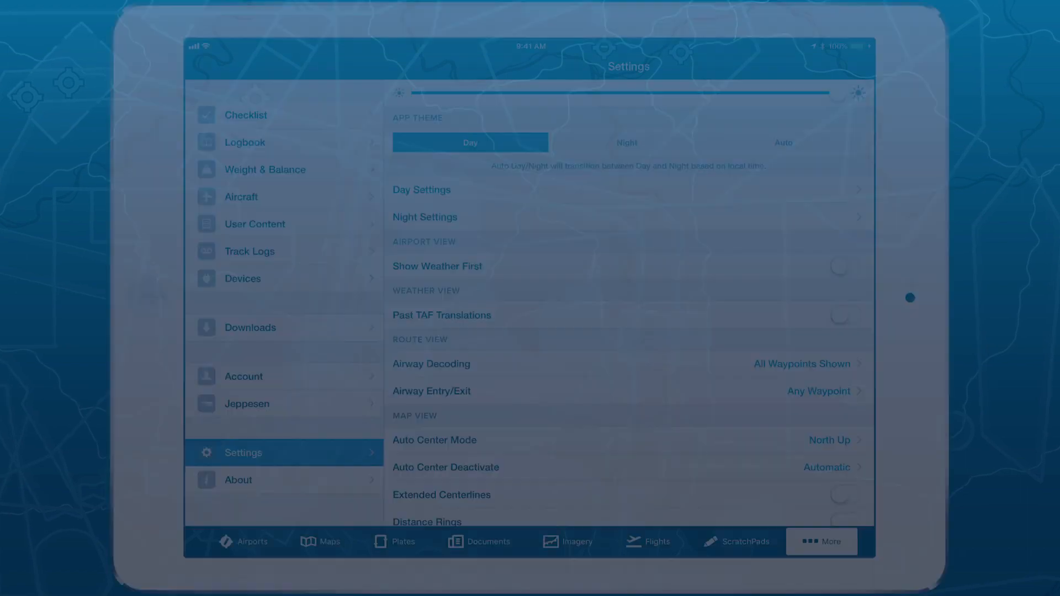
Cycle the App Theme through Night and Auto, then return it to Day.
left_click(625, 142)
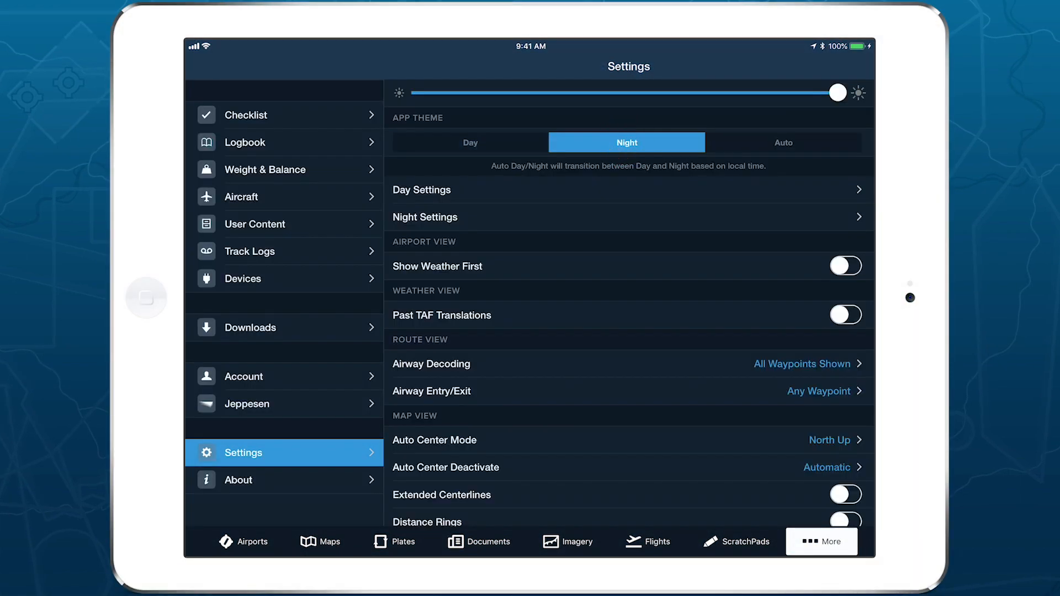
left_click(782, 142)
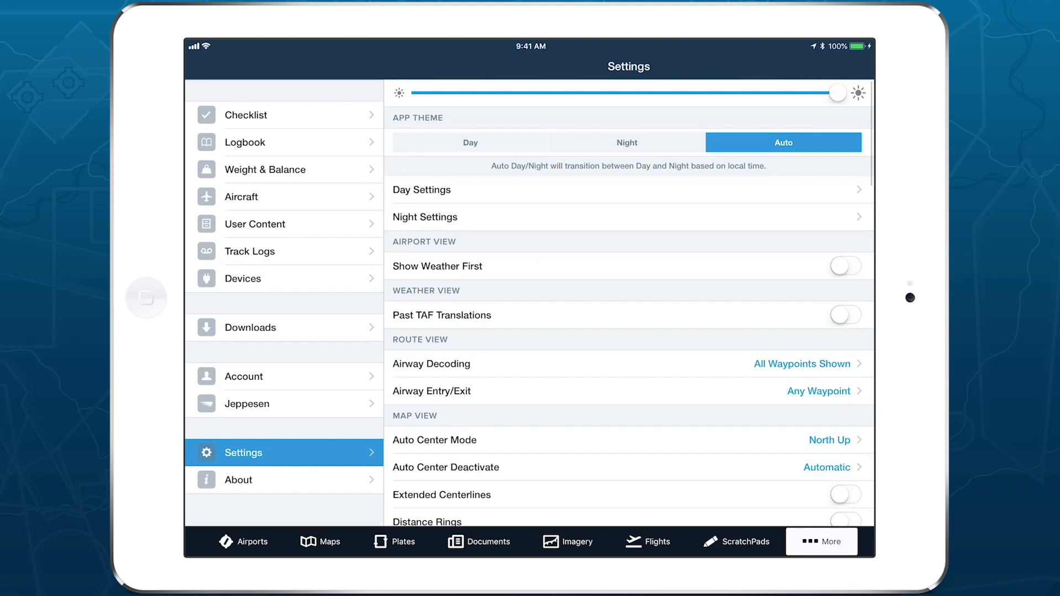
left_click(625, 142)
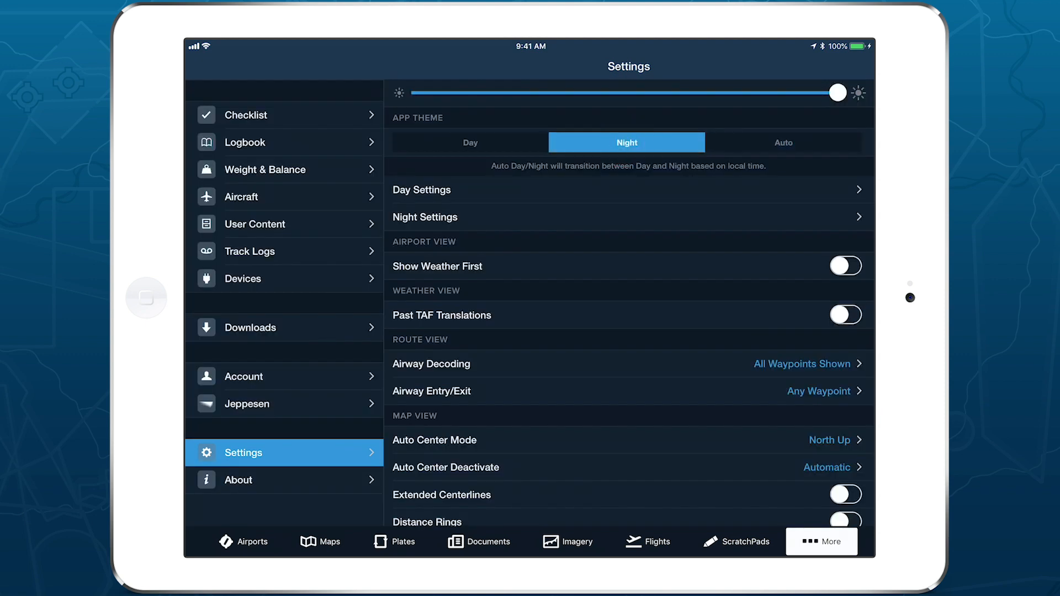
left_click(471, 142)
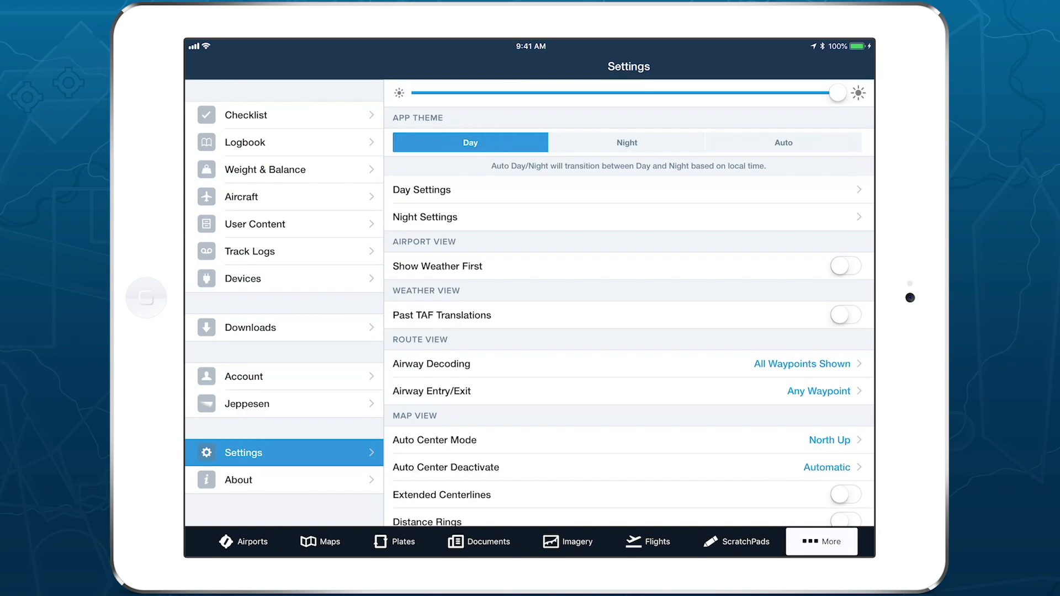
Visit the map and Downloads, return to Settings, and go into the Day Settings page.
left_click(320, 541)
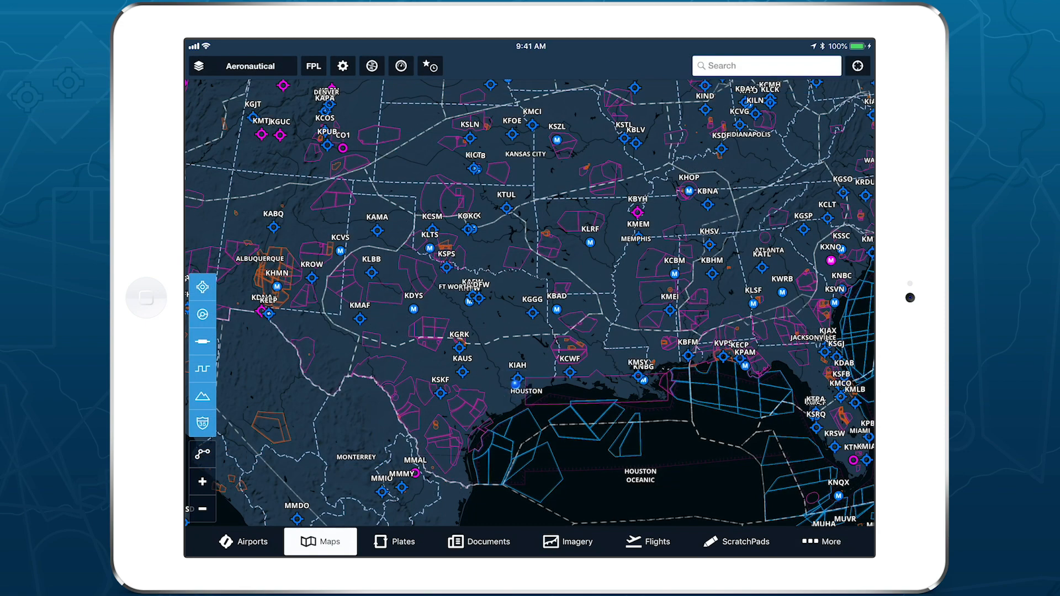
left_click(820, 541)
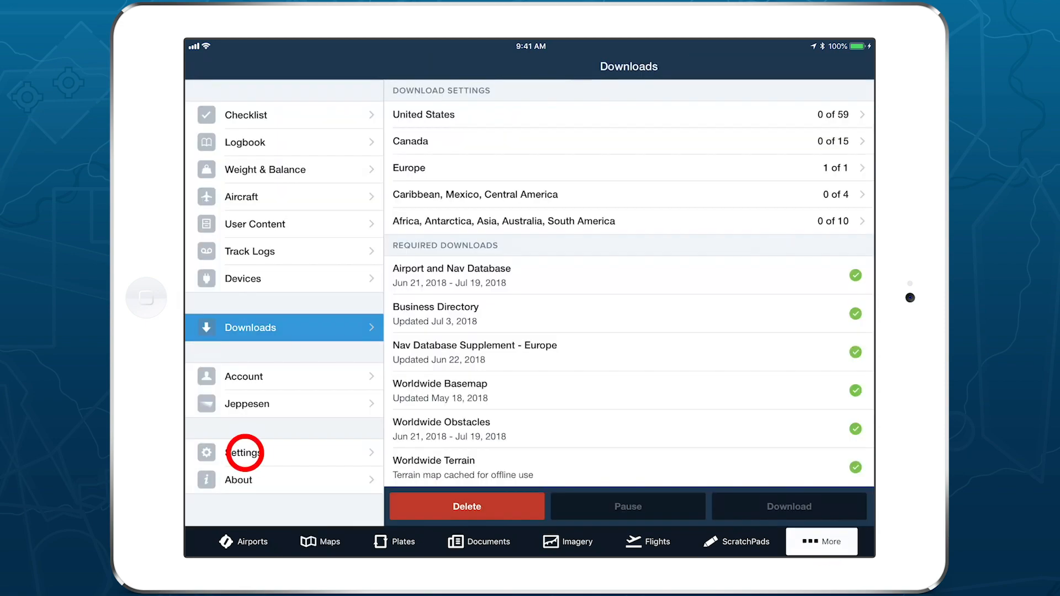
left_click(244, 452)
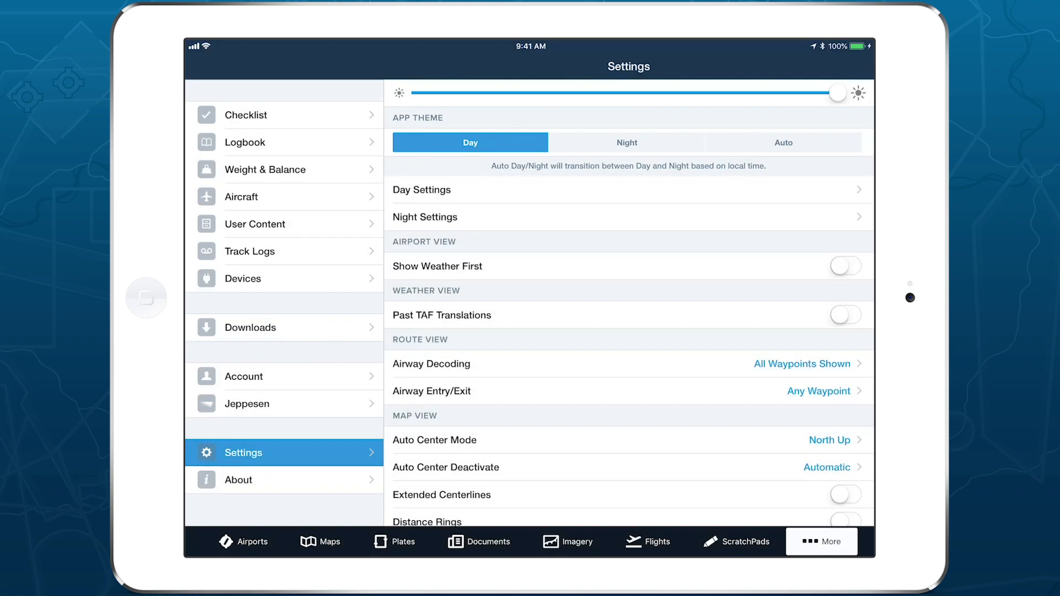
left_click(625, 142)
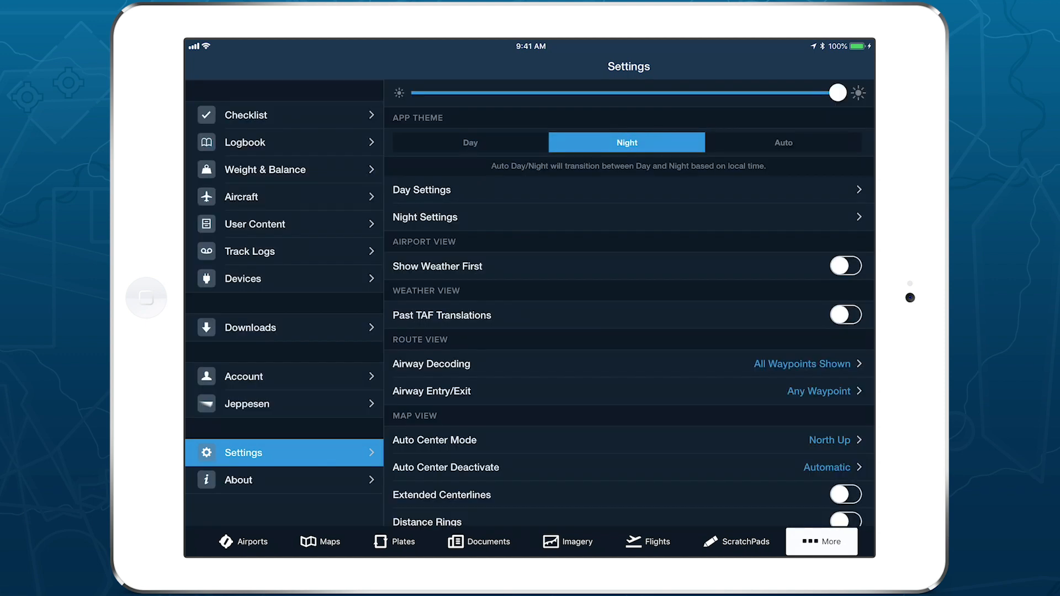
left_click(783, 143)
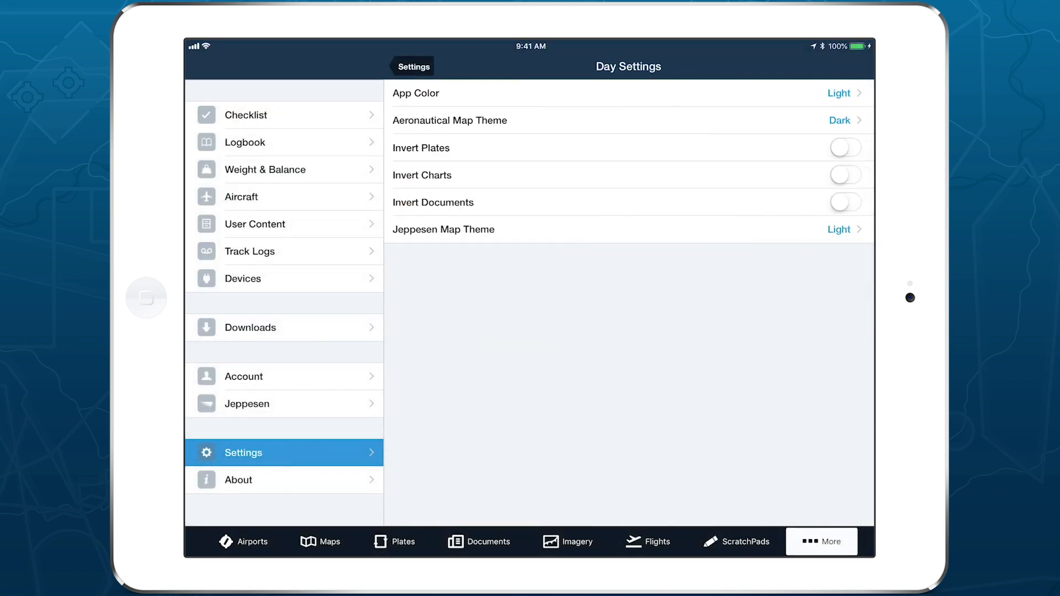
Set the day App Color to Dark and bring up the EDNY plates.
left_click(426, 92)
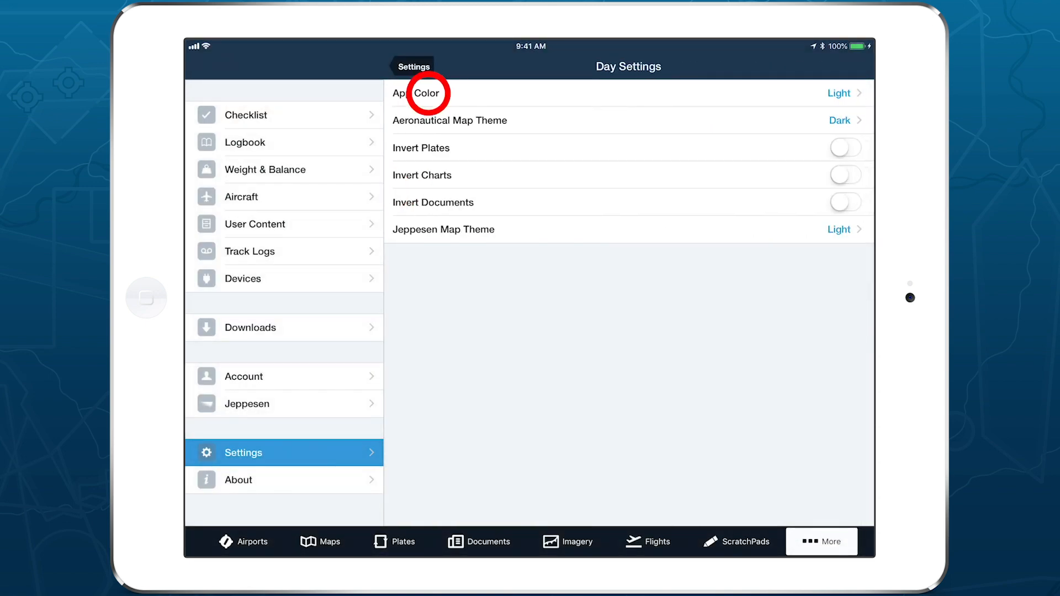
left_click(422, 93)
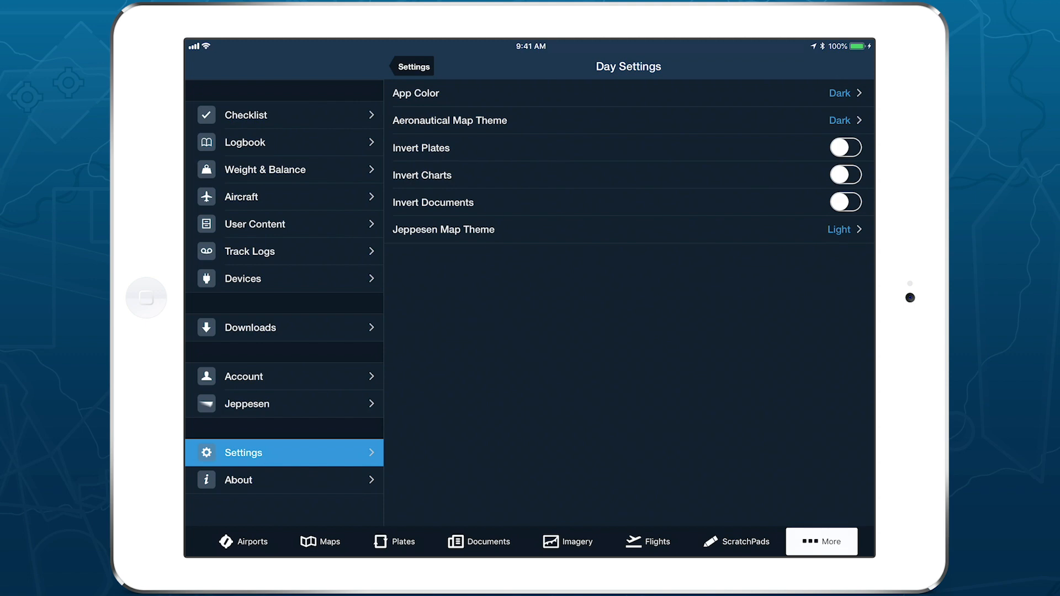
left_click(394, 541)
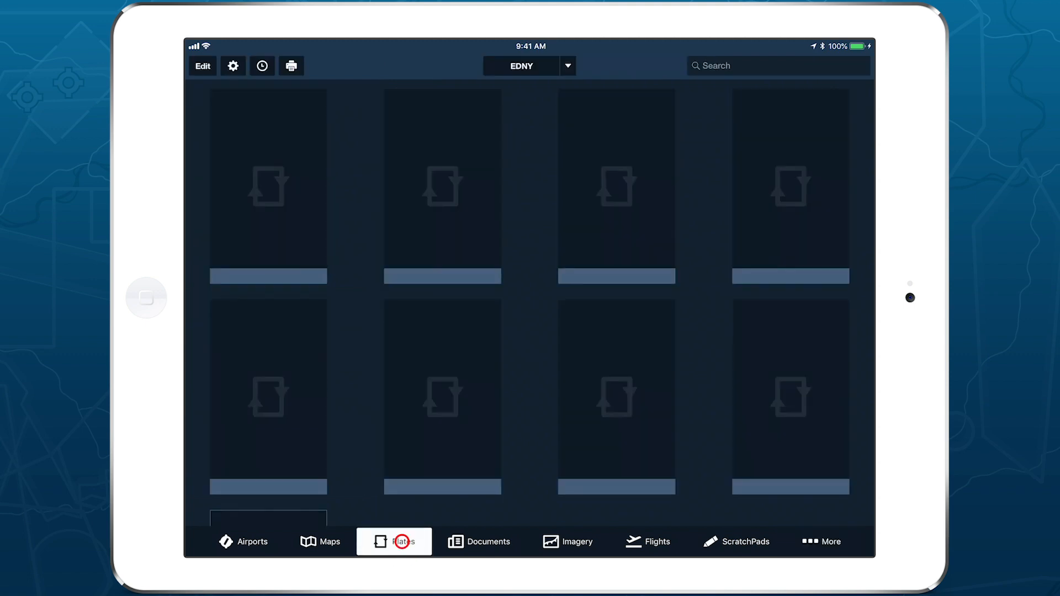
Enable Invert Plate Colors from the plate display settings and return to Day Settings.
left_click(232, 65)
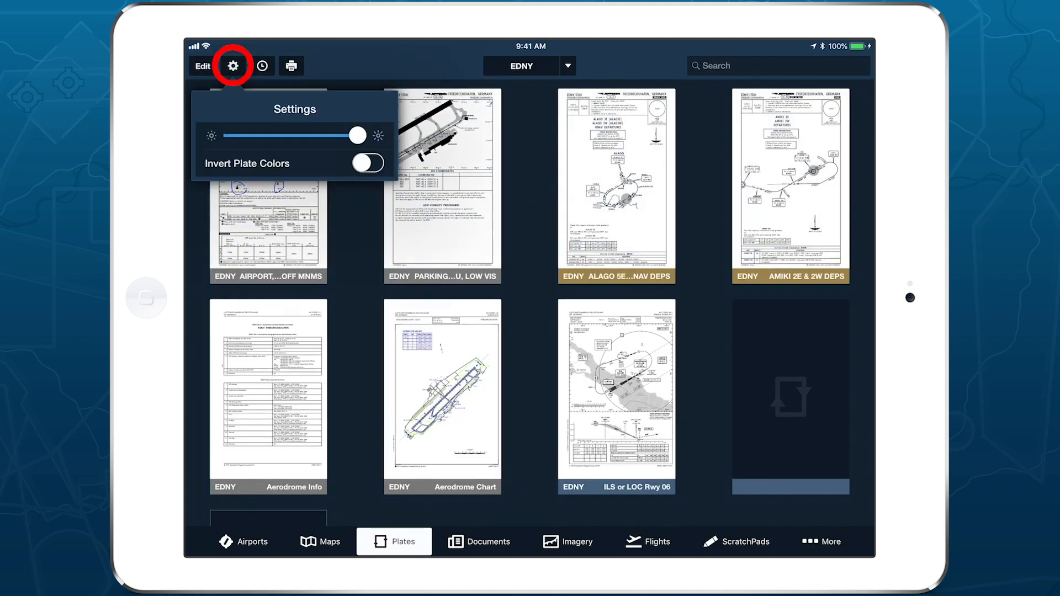
left_click(366, 163)
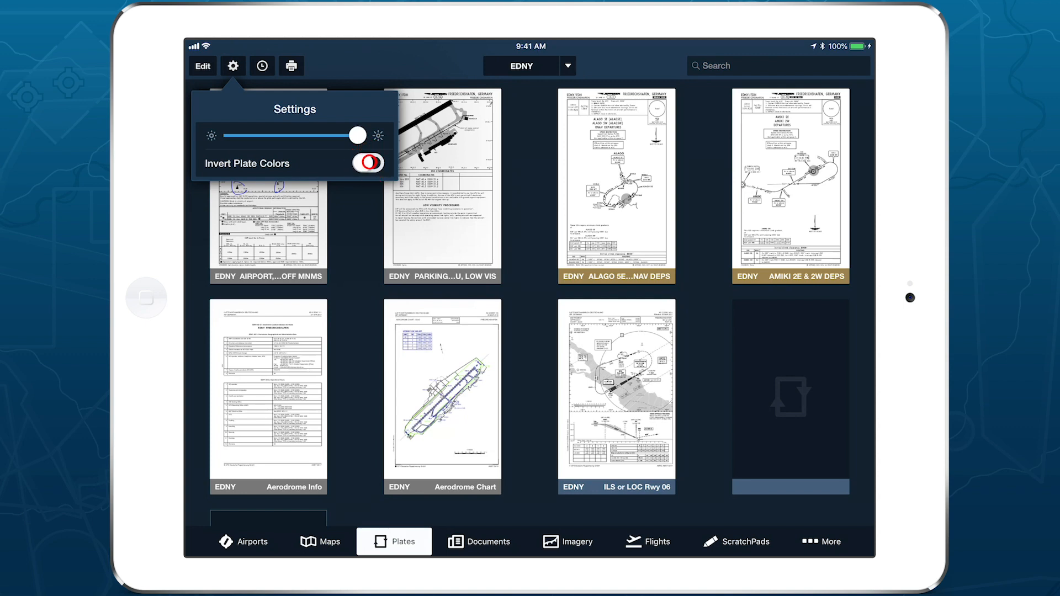
left_click(366, 164)
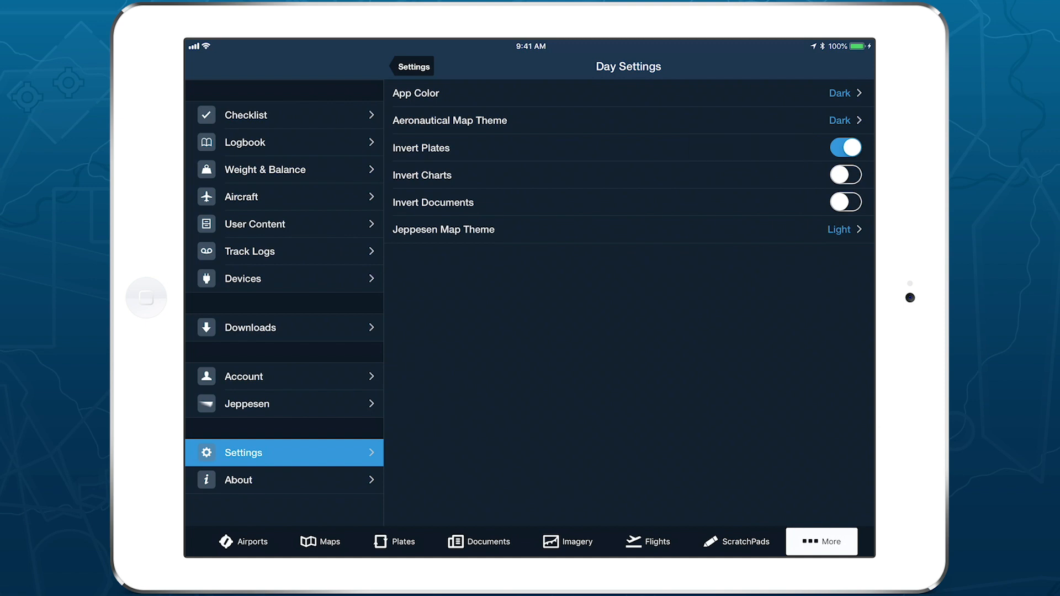
Set the day App Color back to Light and switch the App Theme to Night.
left_click(415, 92)
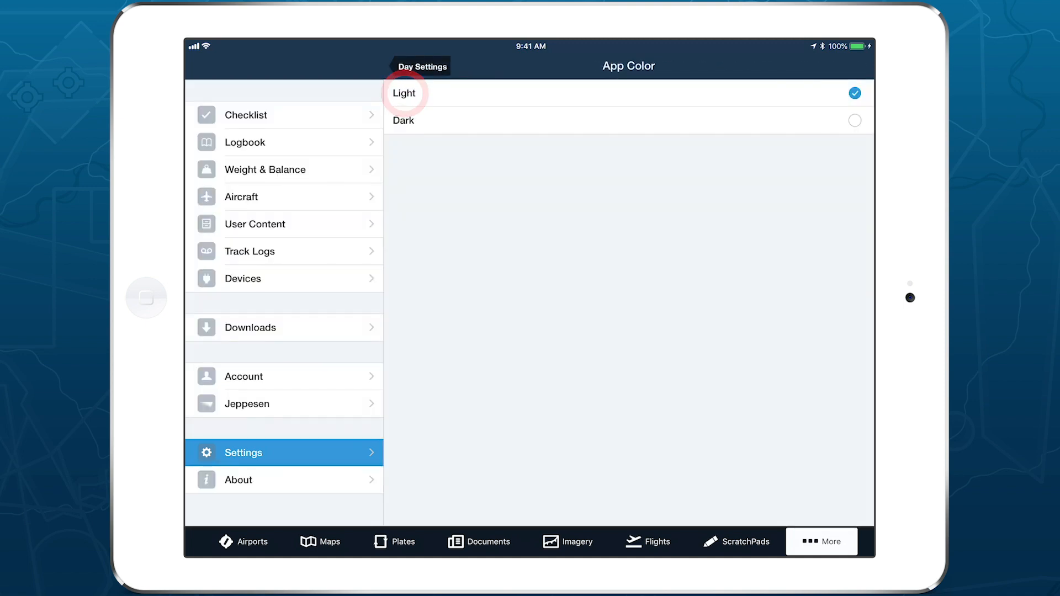
left_click(417, 67)
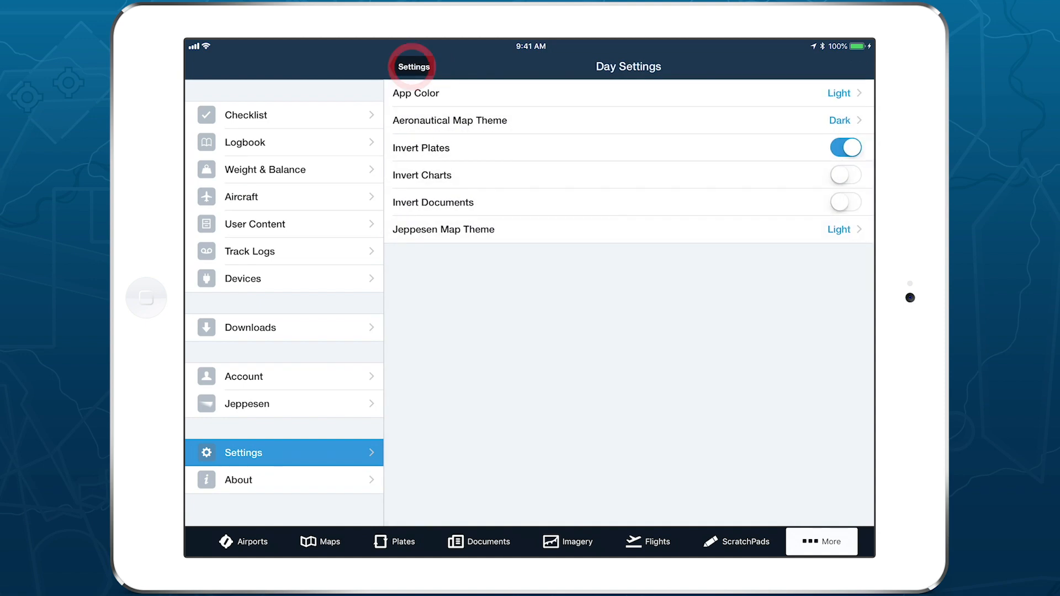
left_click(414, 66)
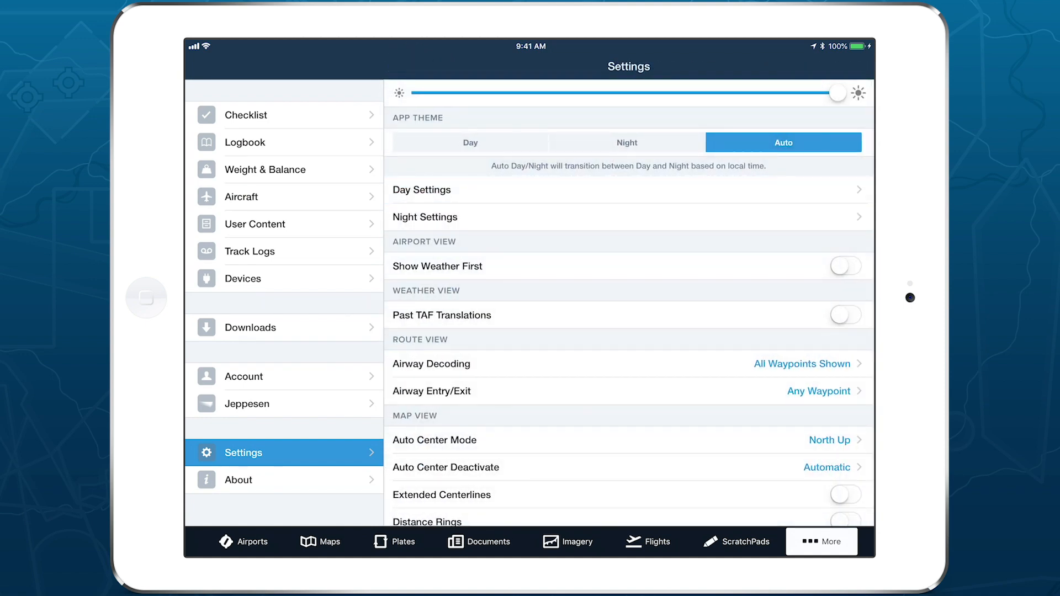
left_click(625, 143)
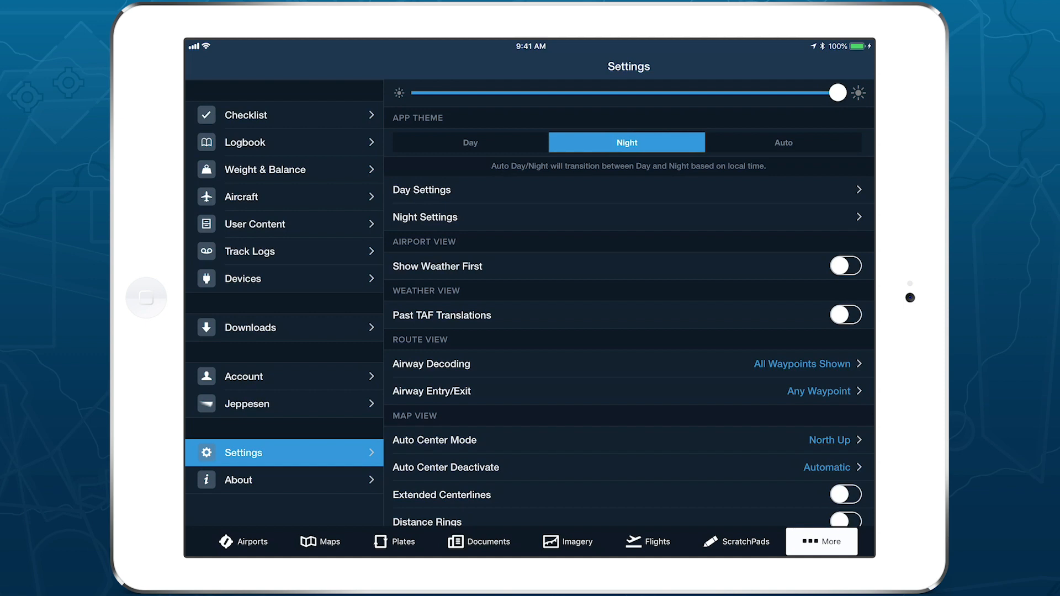